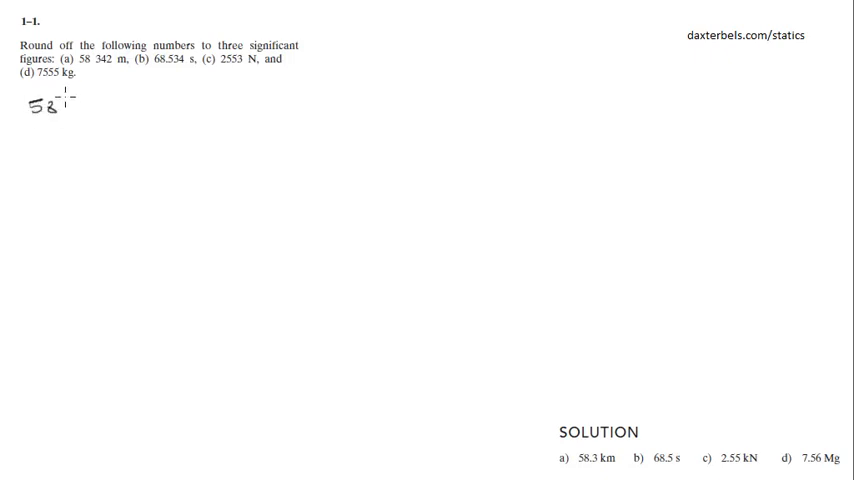
Write 58 342 = 58300 = 58.3 km for part a and box 58.3 km.
type("342 =")
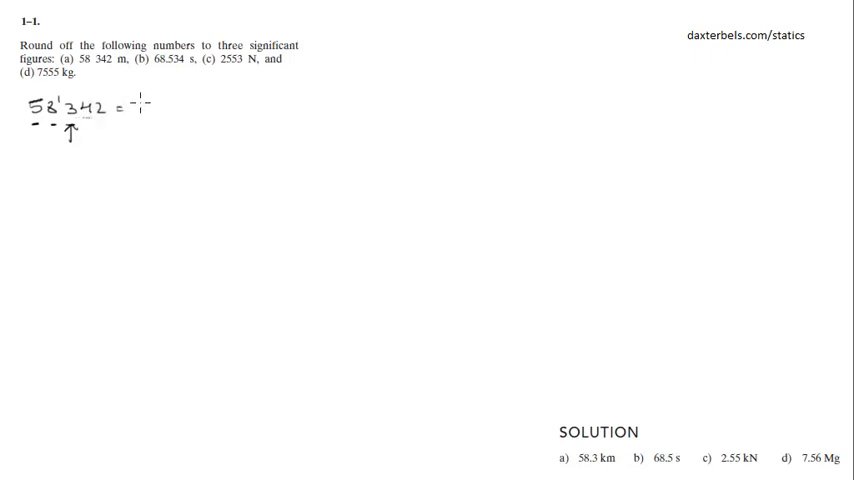
type("58300")
type("= ")
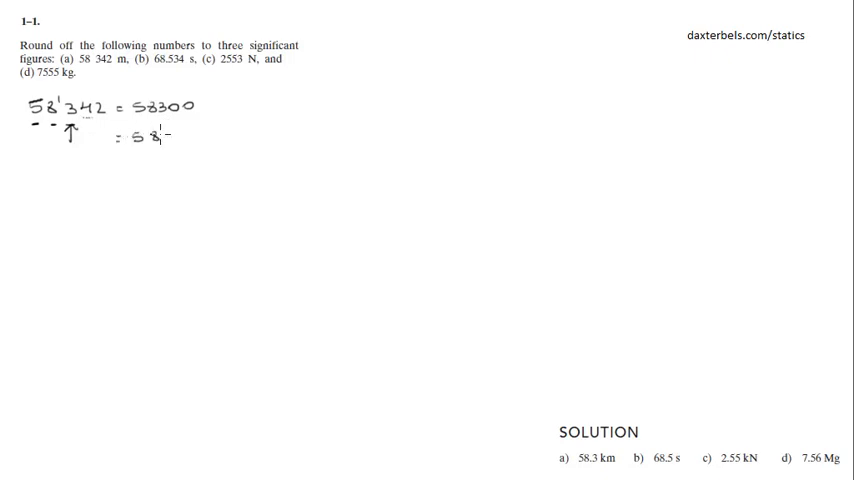
type("58.3 km")
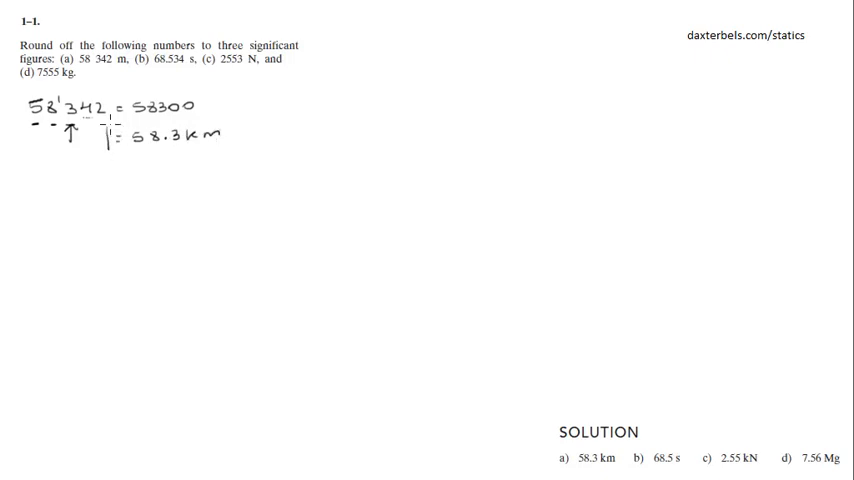
left_click_drag(100, 120, 230, 150)
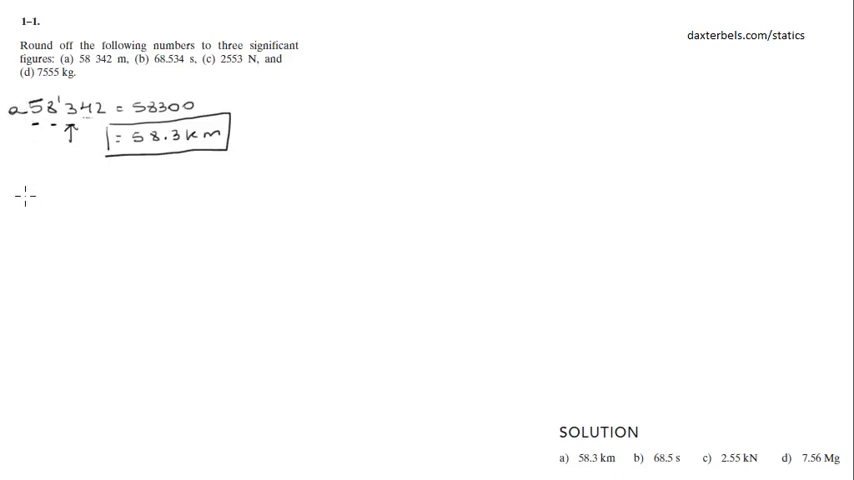
Write part b as 68.534 s rounded to 68.5 s, then label c below.
type("b")
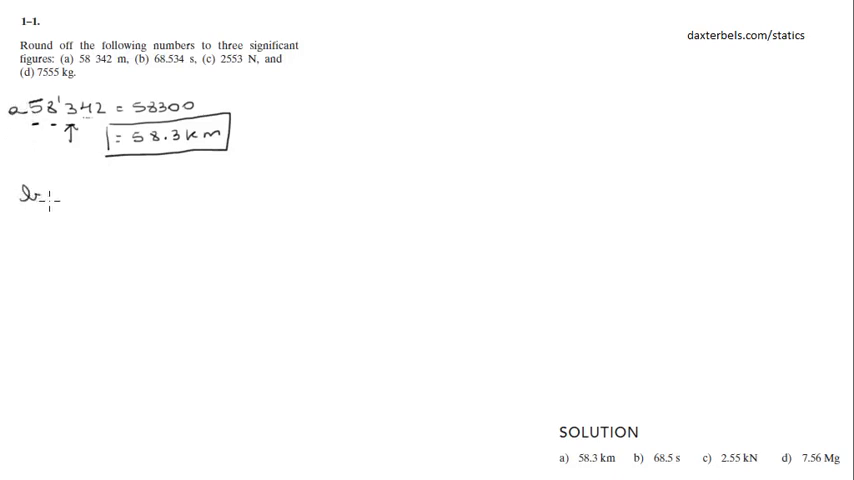
type("68534 s = 68.5s")
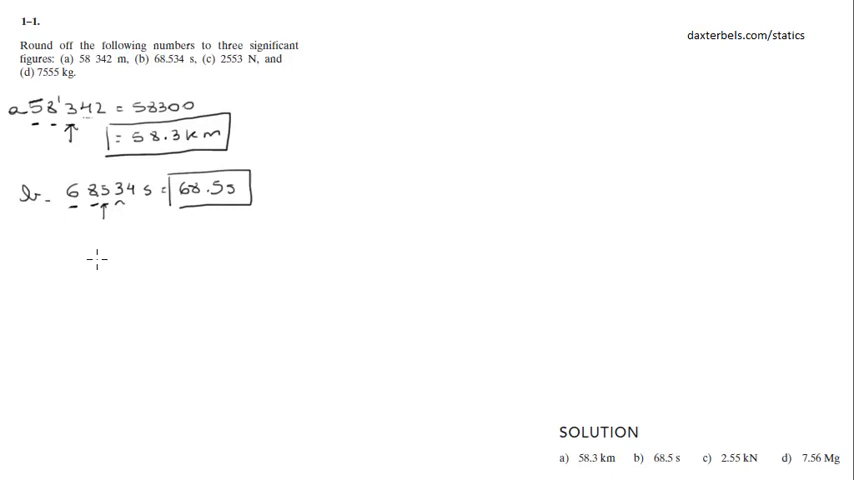
type("c")
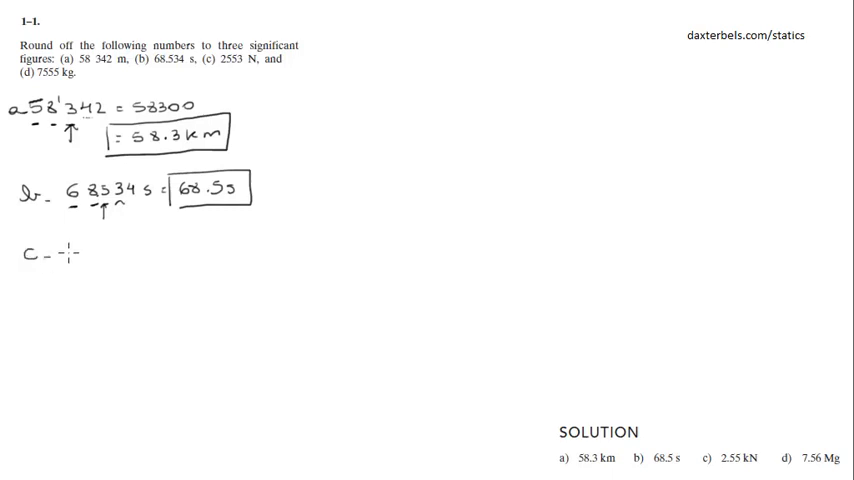
Write 2553 with its third significant digit marked, equal to 2550.
type("2553")
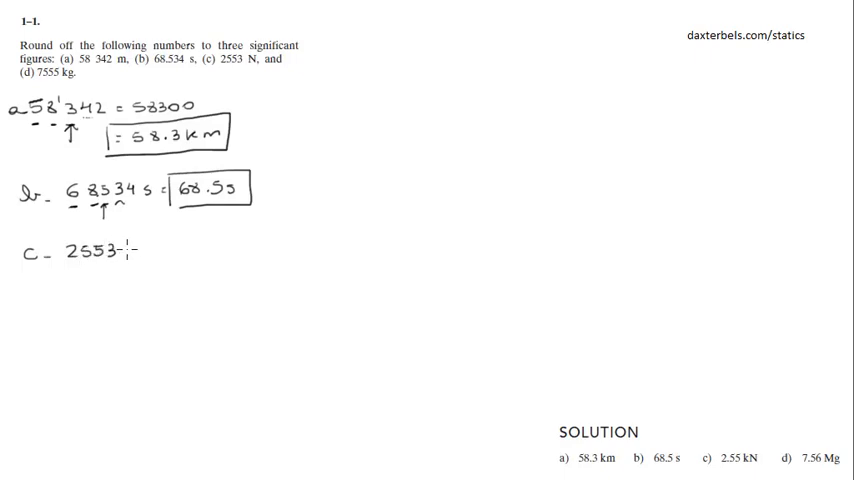
type("=")
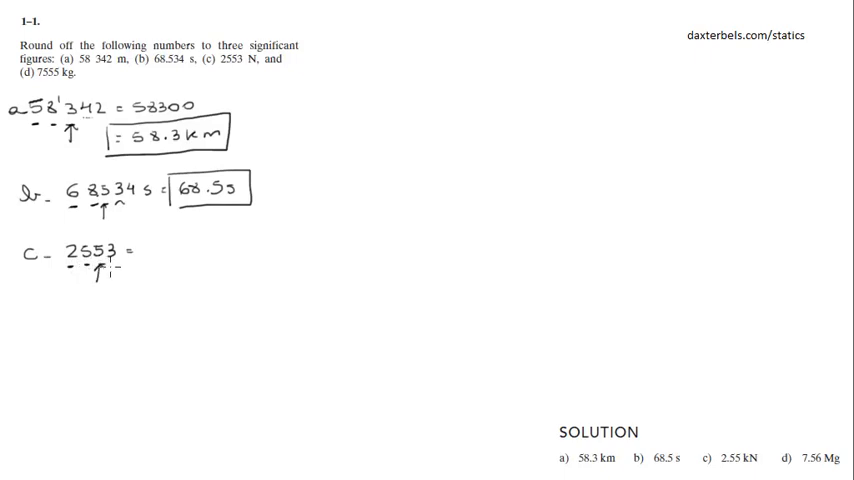
type("25")
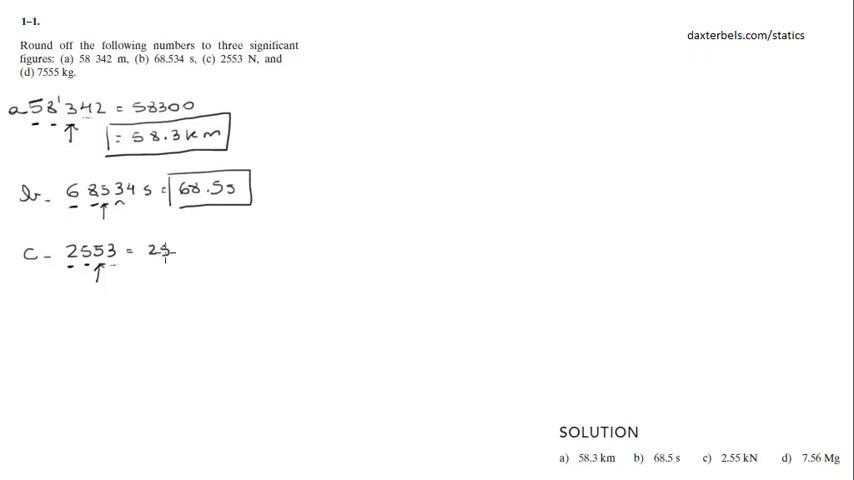
type("2550")
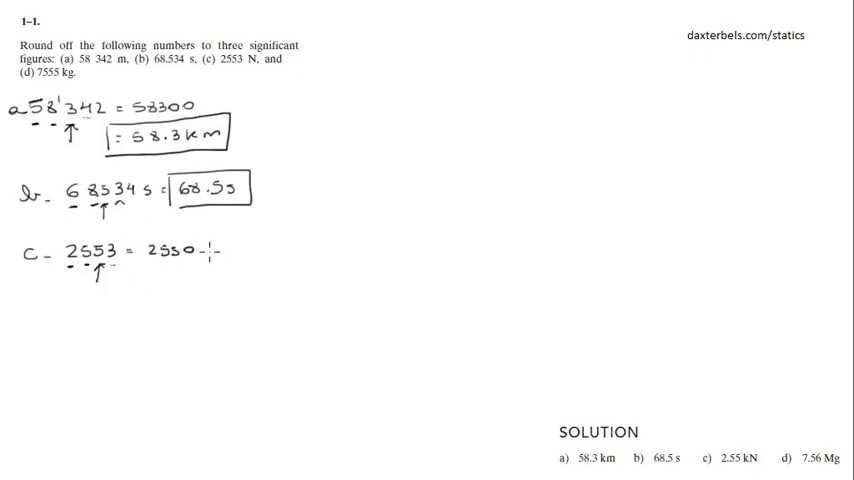